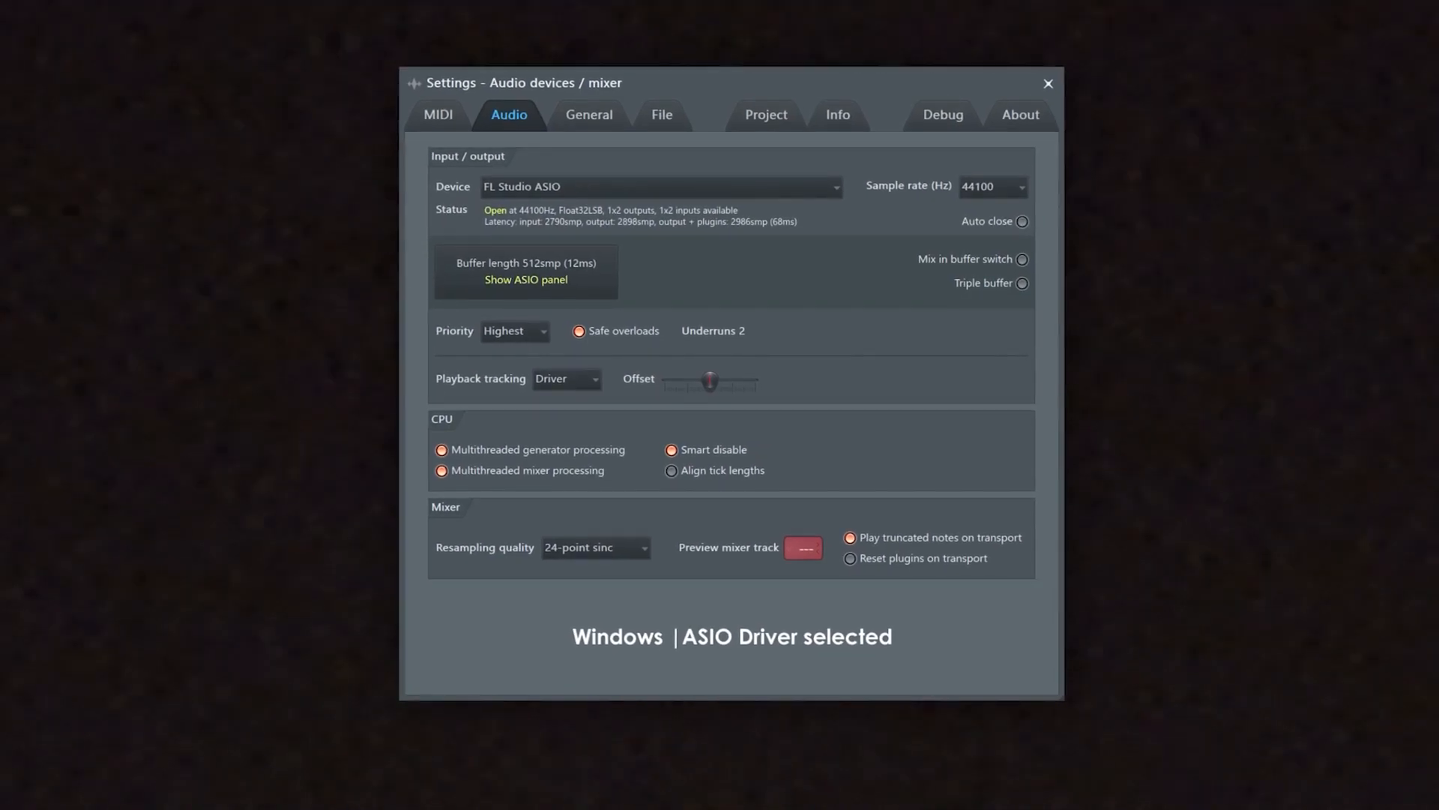
Show the mixer and view the beat track's empty effects chain beside the vocal buss
{"action": "left_click", "coordinate": [1047, 83]}
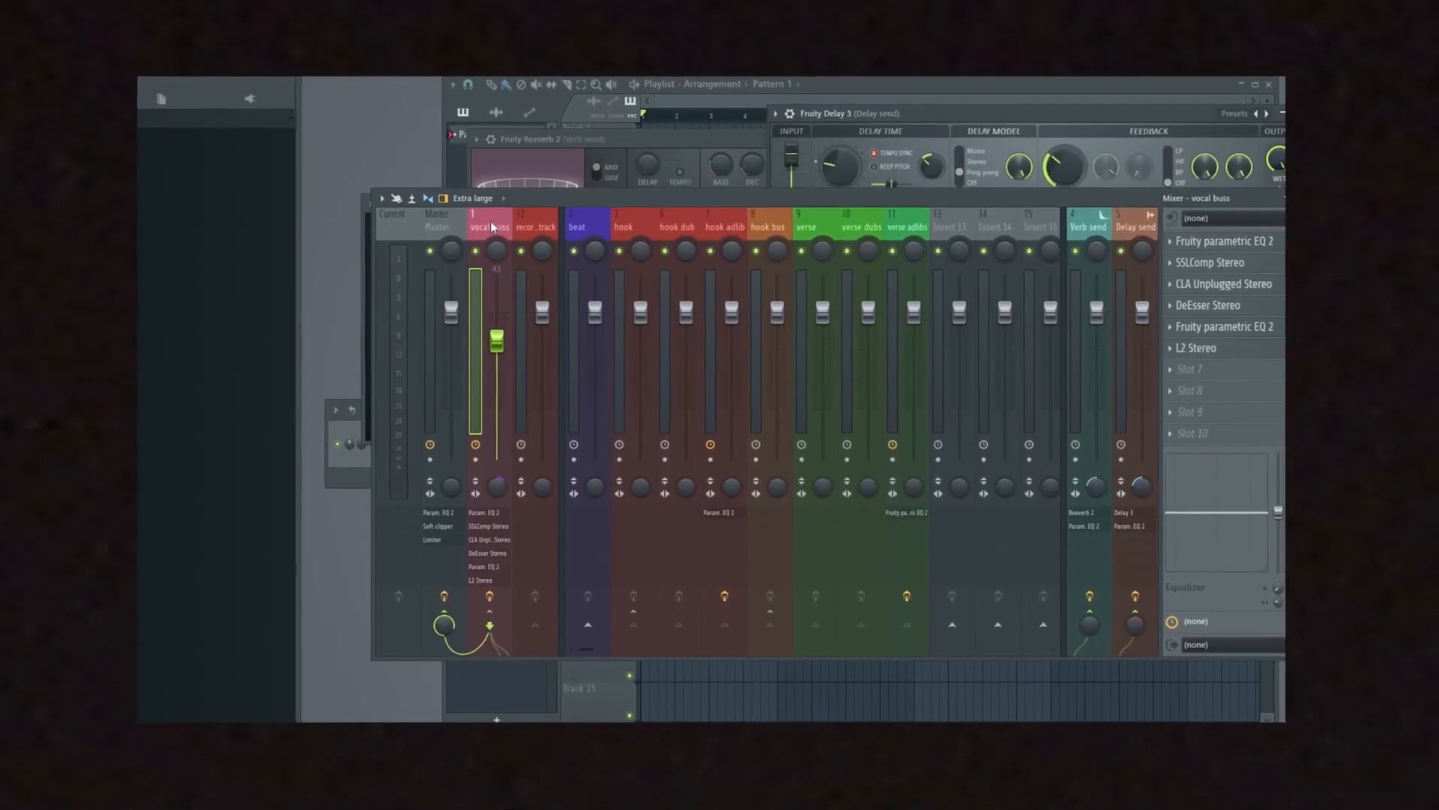
{"action": "left_click", "coordinate": [575, 229]}
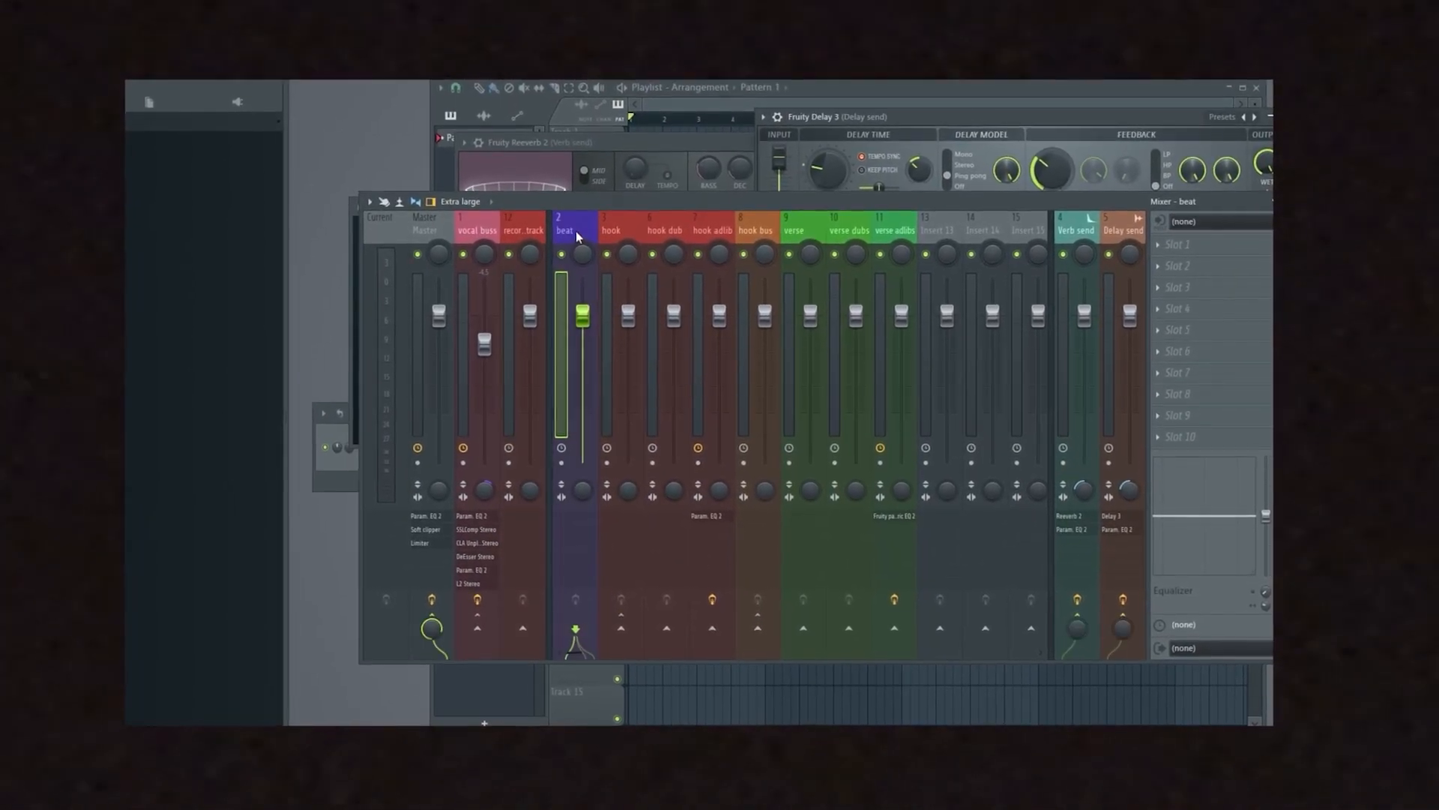